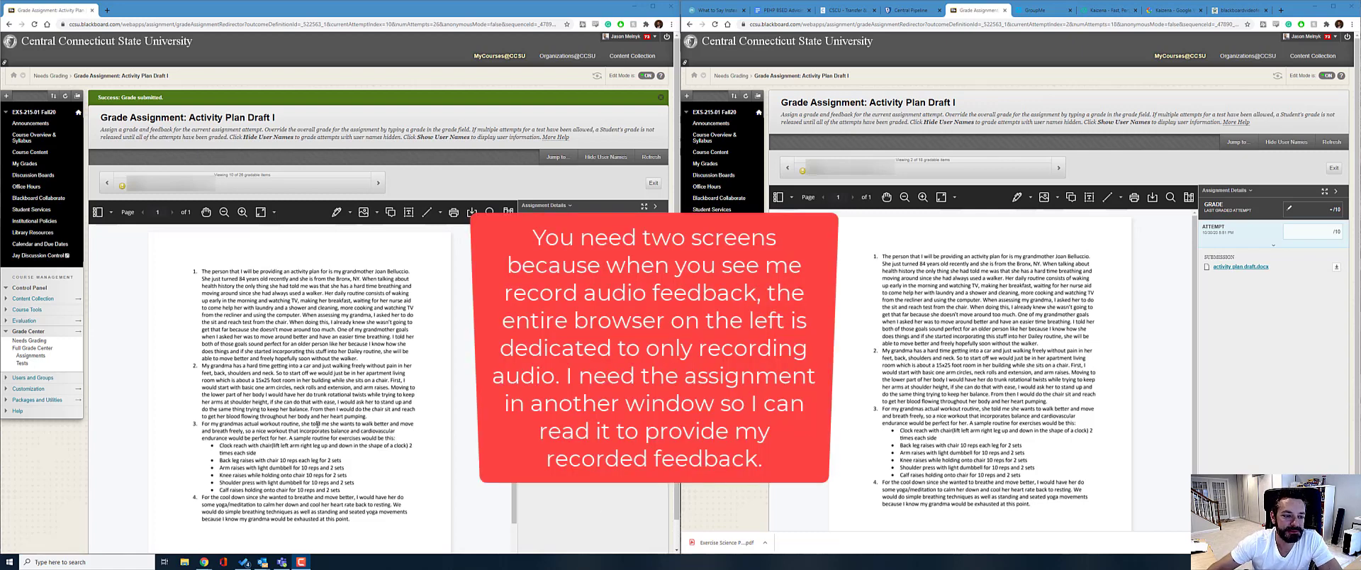
# Step: Mark the first paragraph and place a comment box beside the exercise list
pyautogui.click(338, 212)
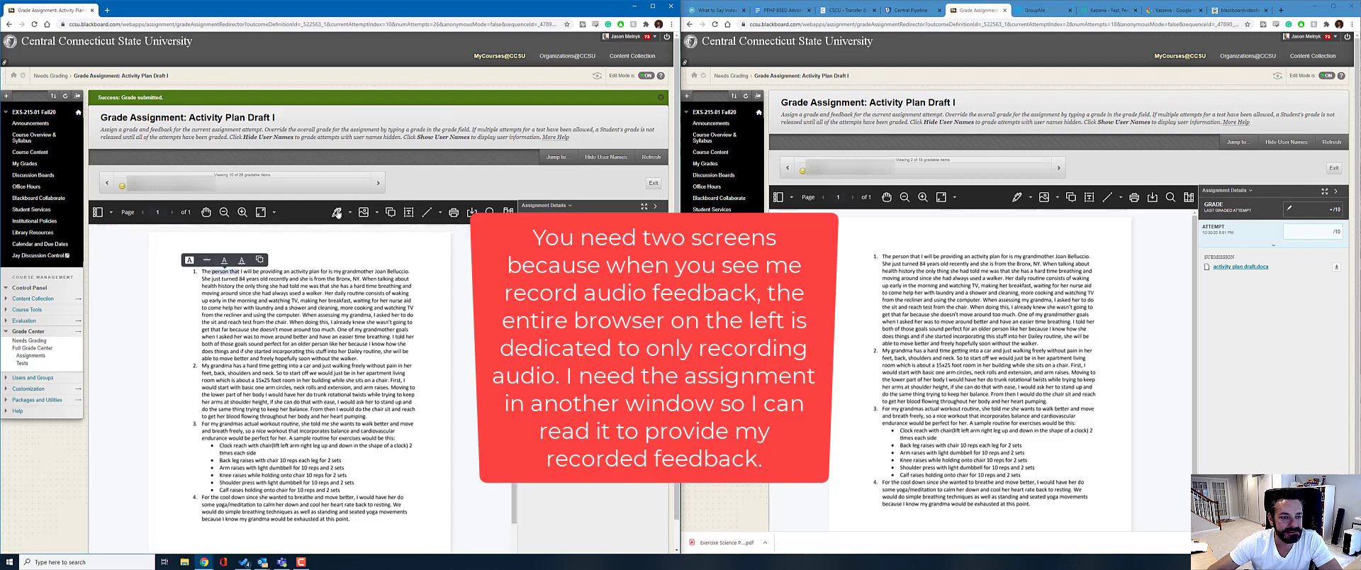
pyautogui.click(338, 211)
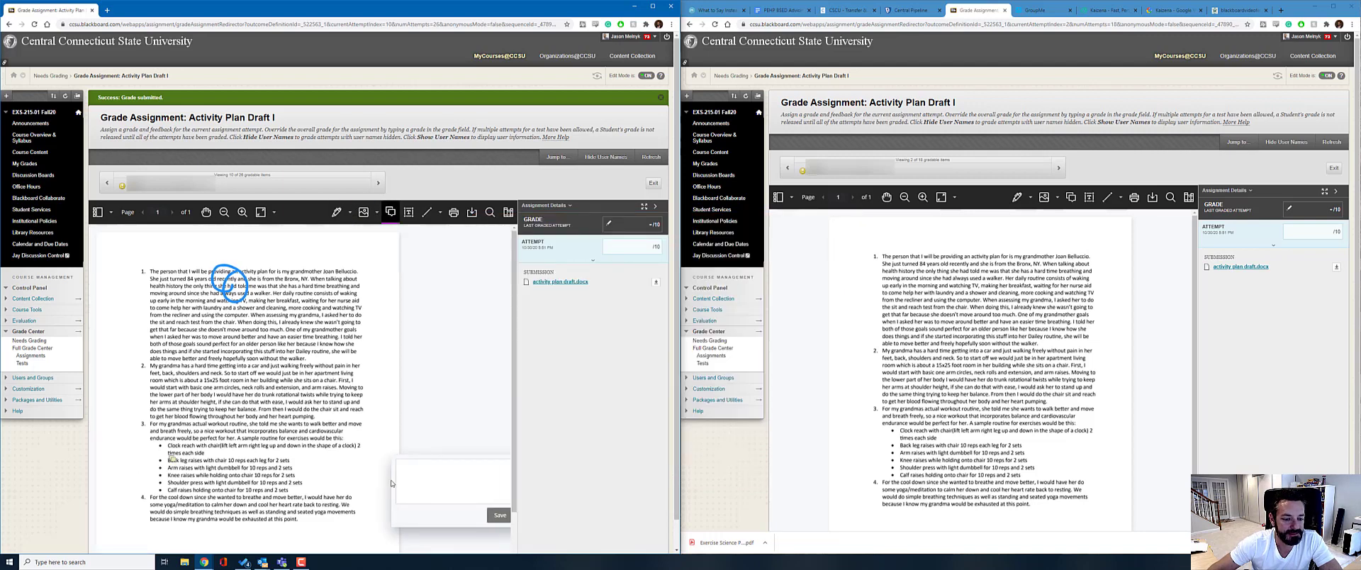
# Step: Enter the comment text "this is a comment" beside the exercise list
pyautogui.write('this is a')
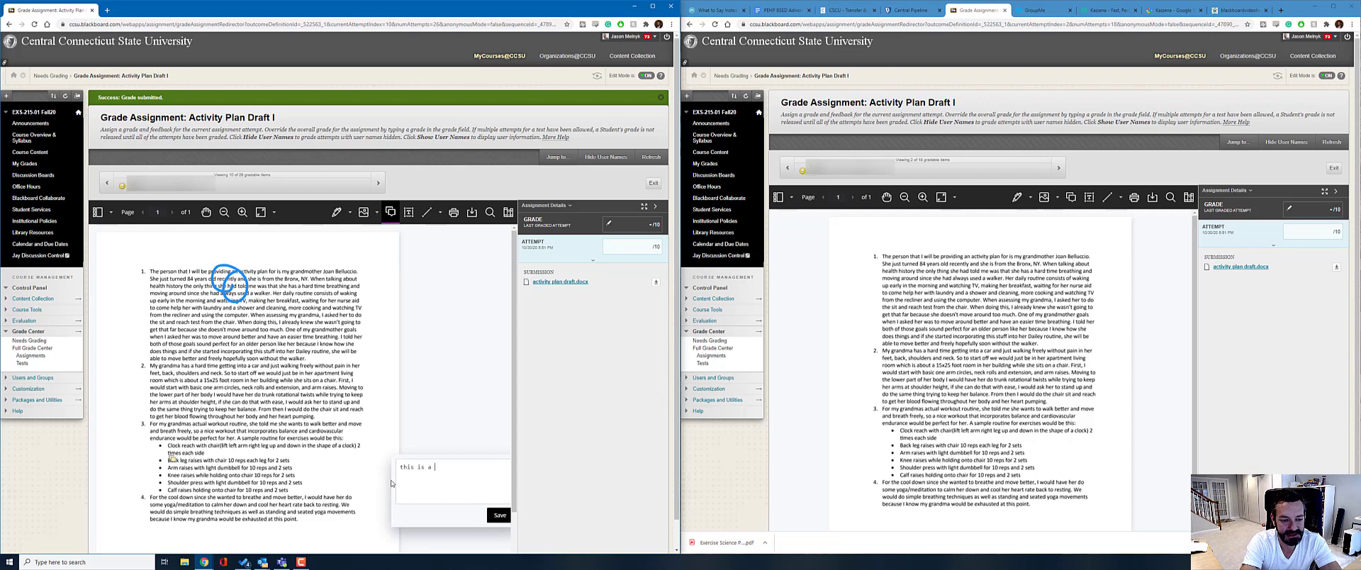
pyautogui.write('comment')
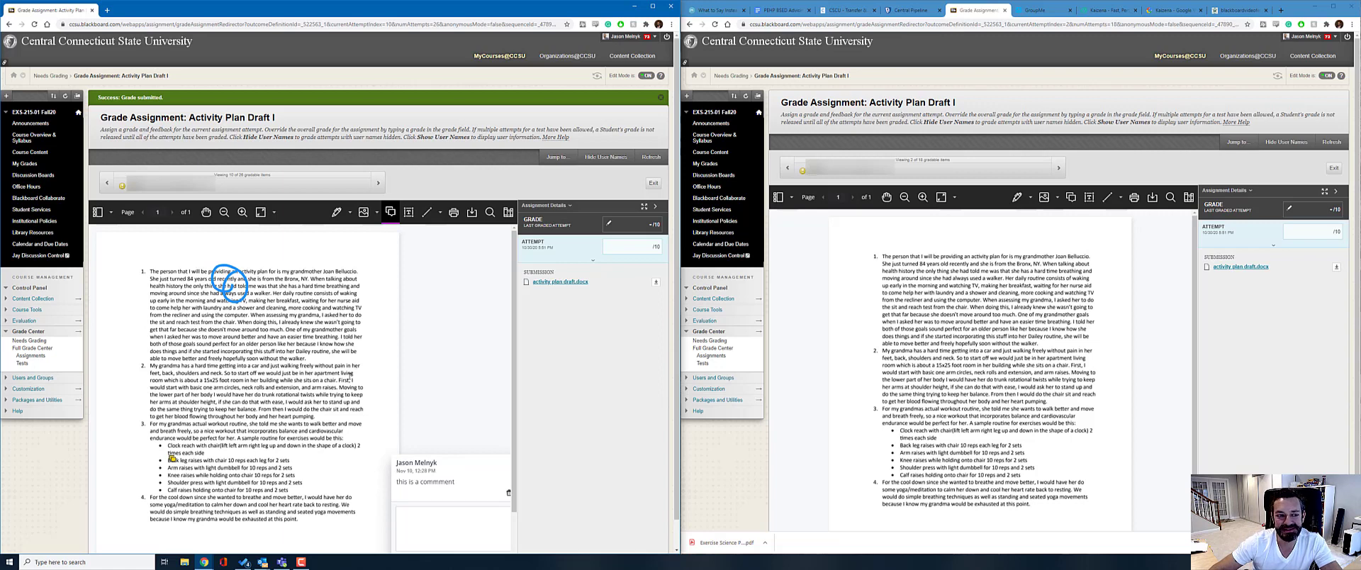
pyautogui.moveTo(511, 316)
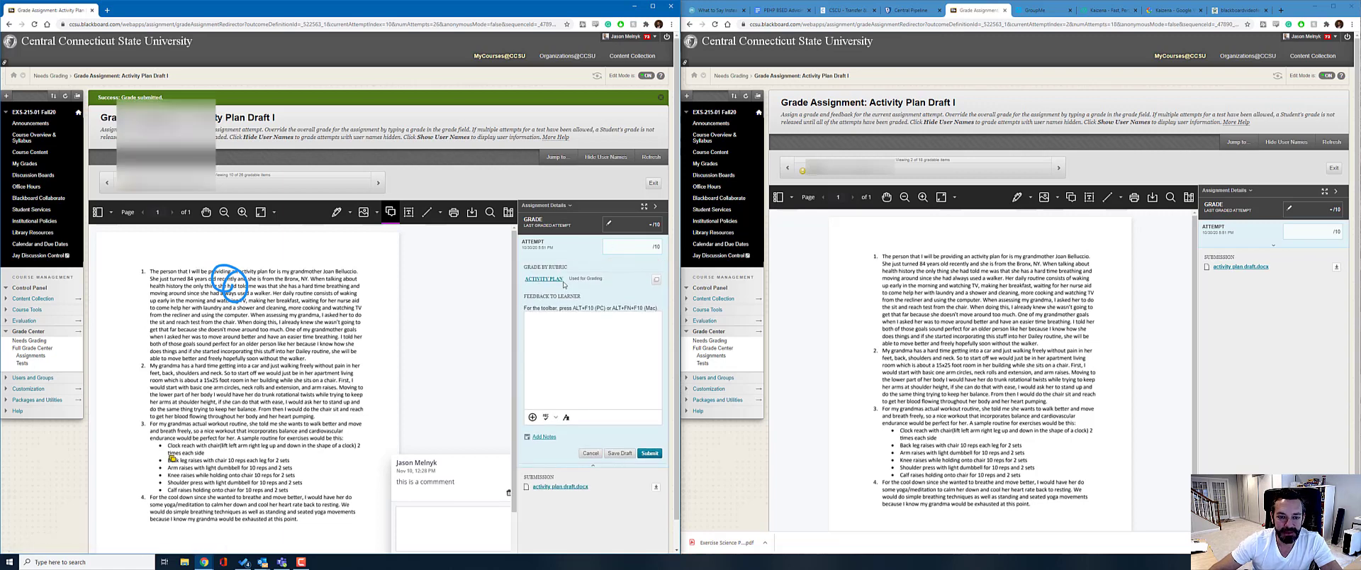
pyautogui.click(543, 278)
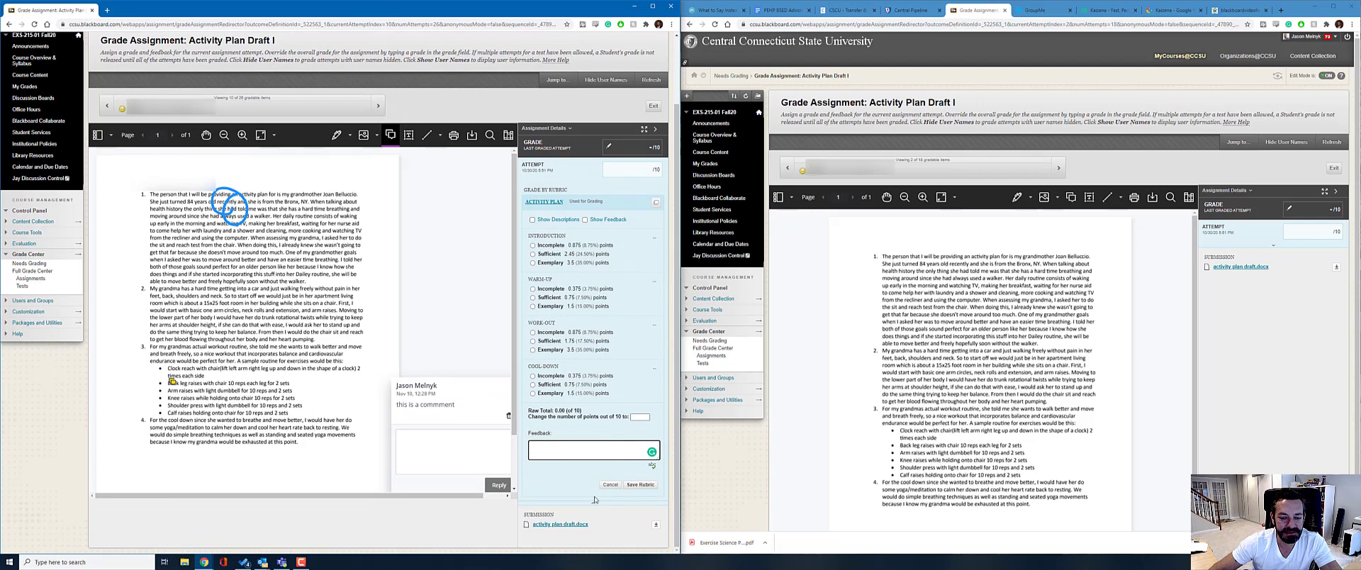
pyautogui.click(641, 484)
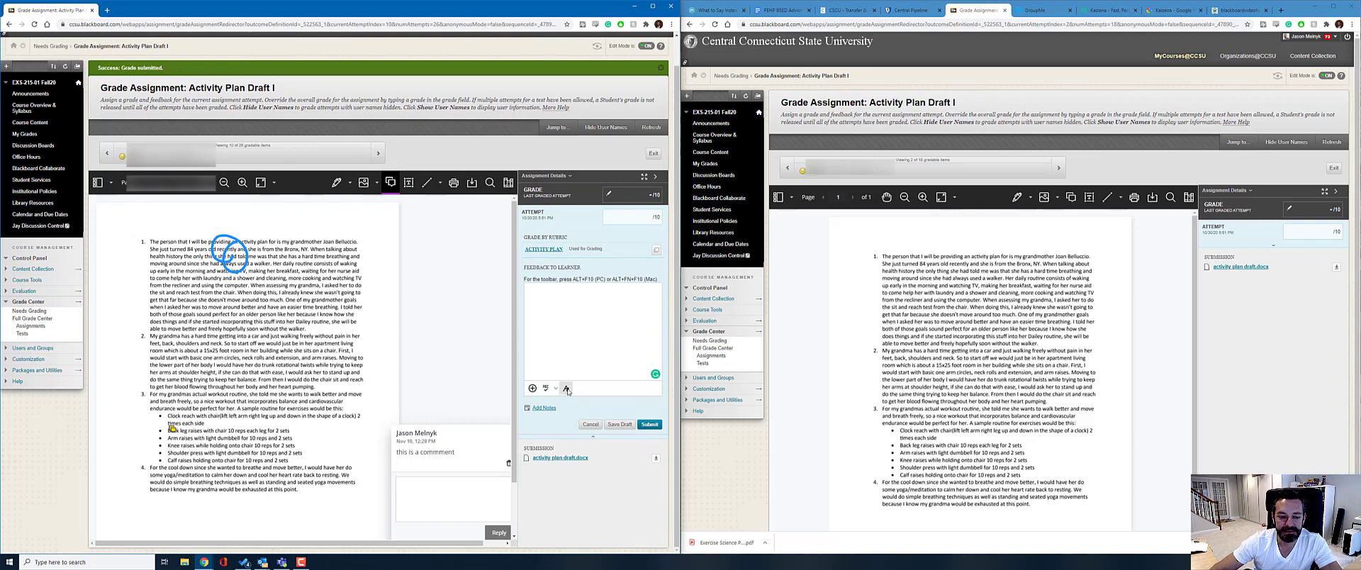
# Step: Bring up the Add content dialog from the Feedback to Learner editor
pyautogui.click(589, 312)
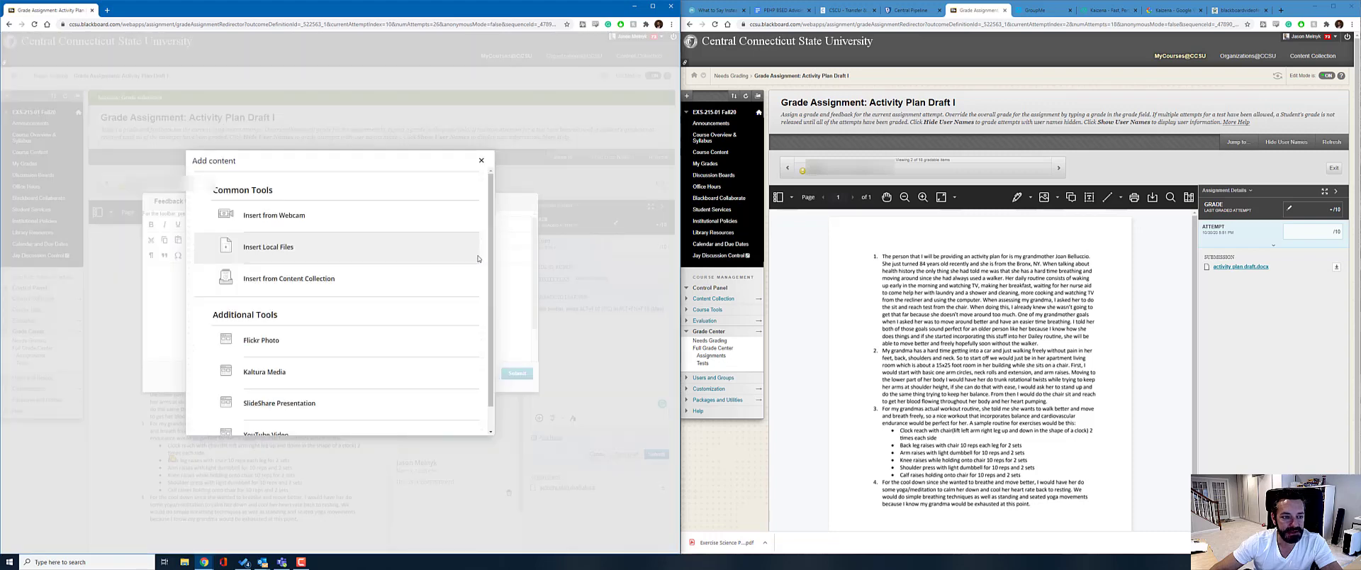
pyautogui.moveTo(274, 216)
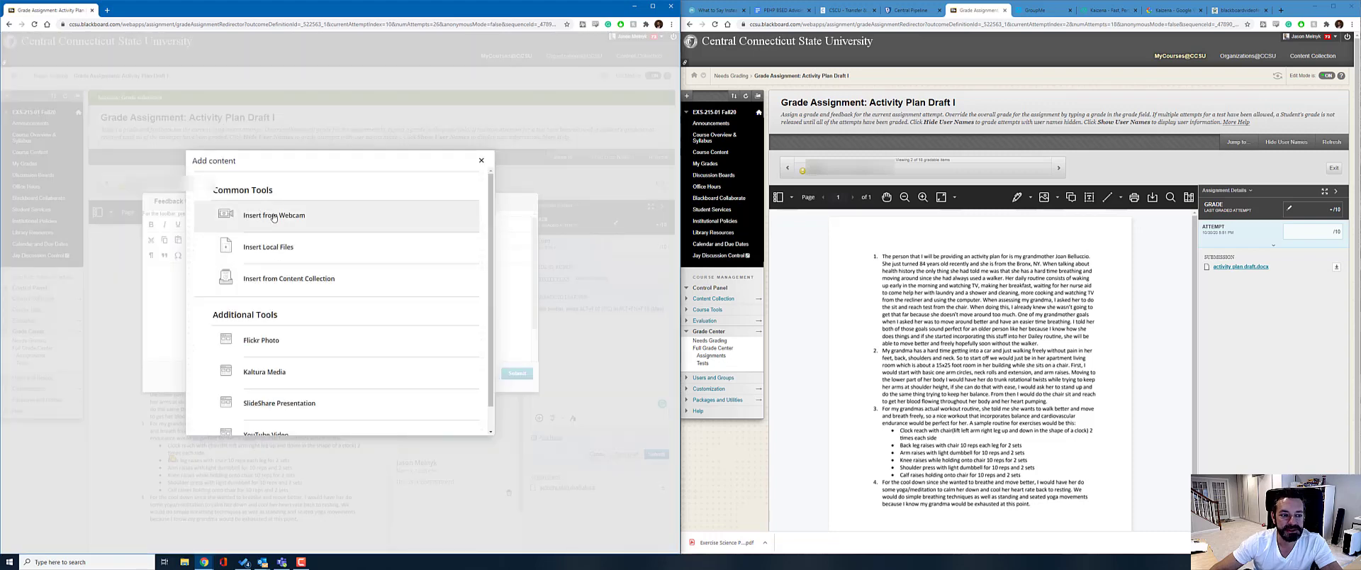
# Step: Choose Insert from Webcam and start recording the audio feedback
pyautogui.click(273, 214)
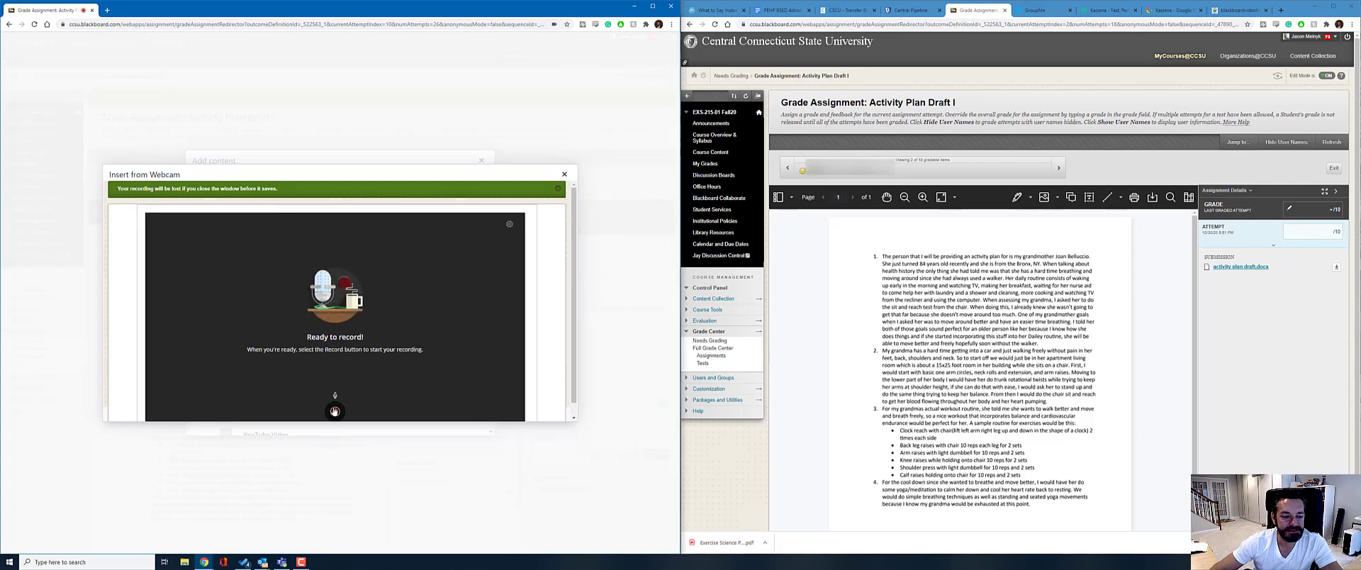
pyautogui.moveTo(319, 412)
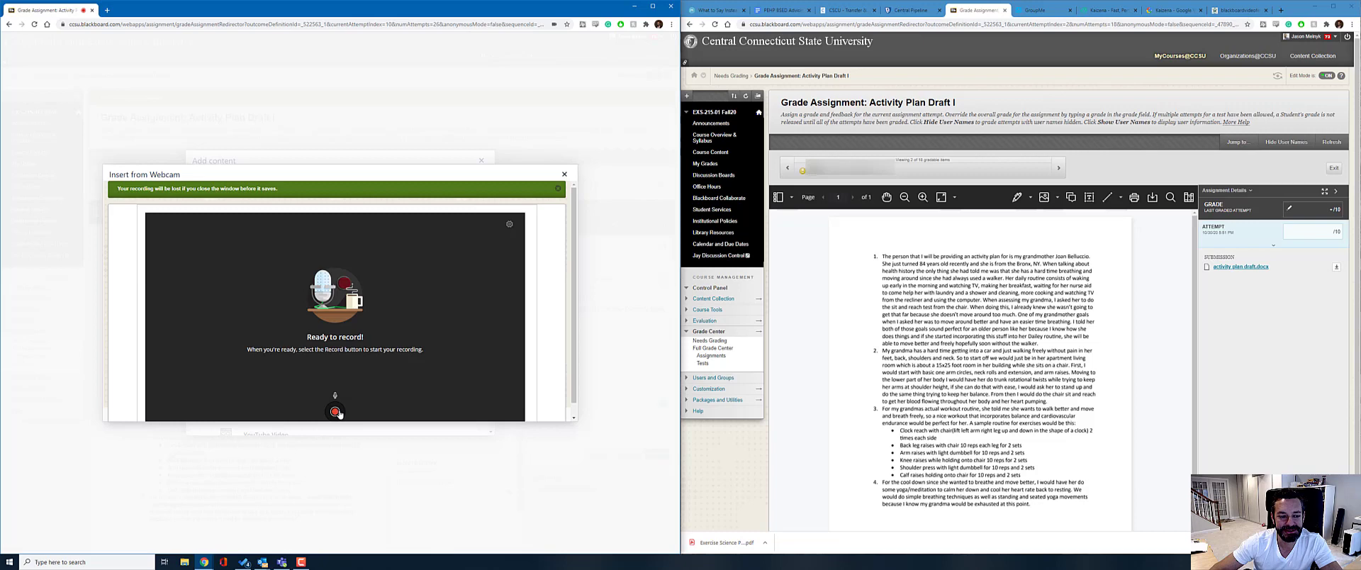
pyautogui.moveTo(335, 411)
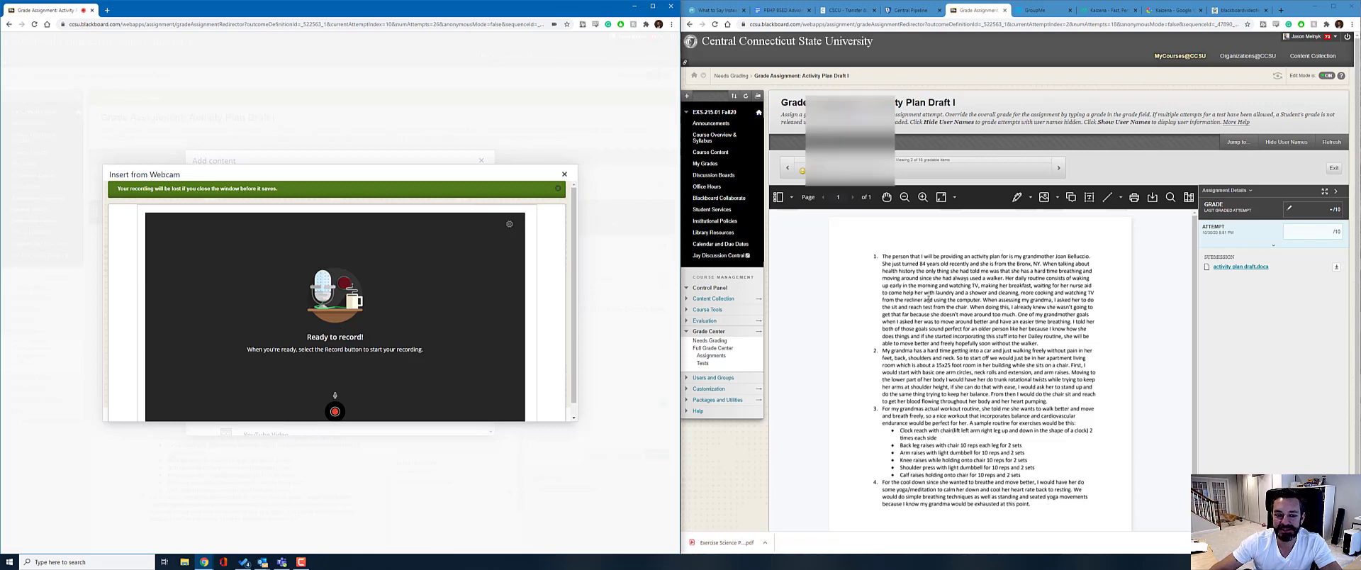
pyautogui.moveTo(354, 320)
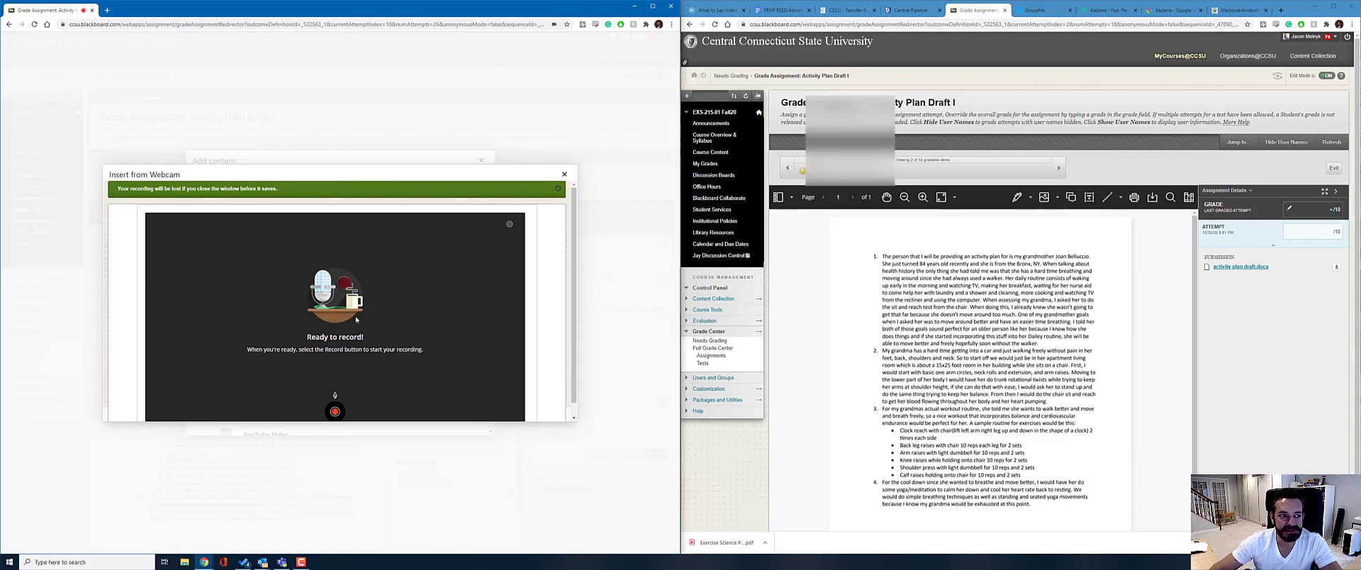
pyautogui.moveTo(368, 377)
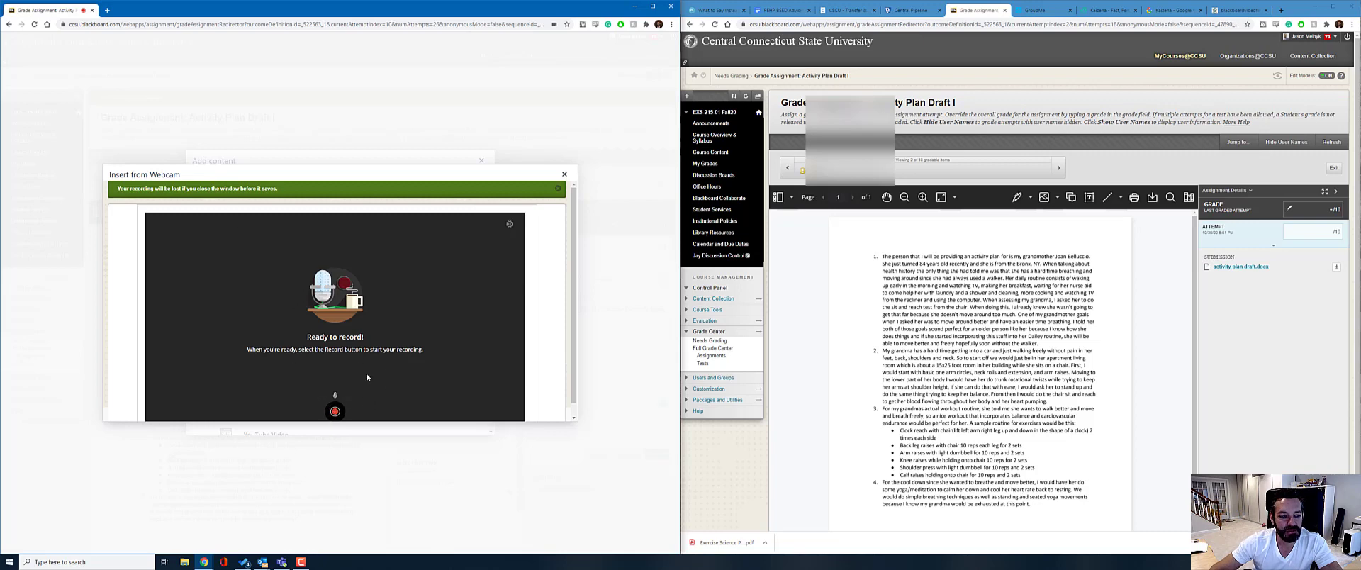
pyautogui.moveTo(807, 295)
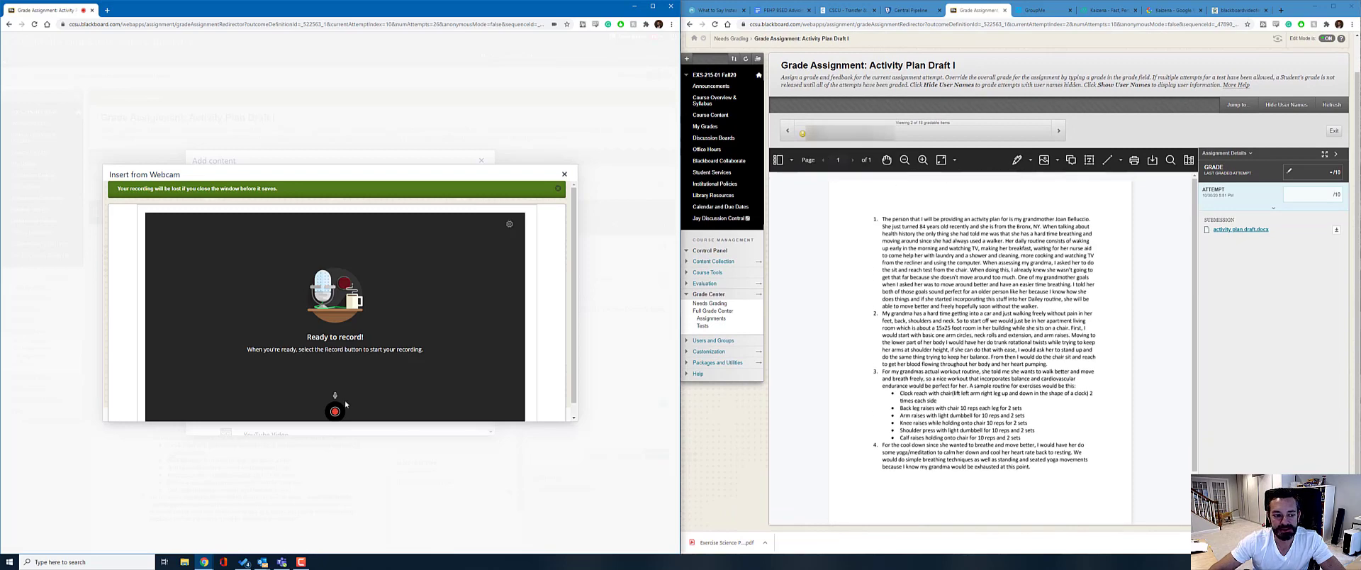
pyautogui.click(335, 411)
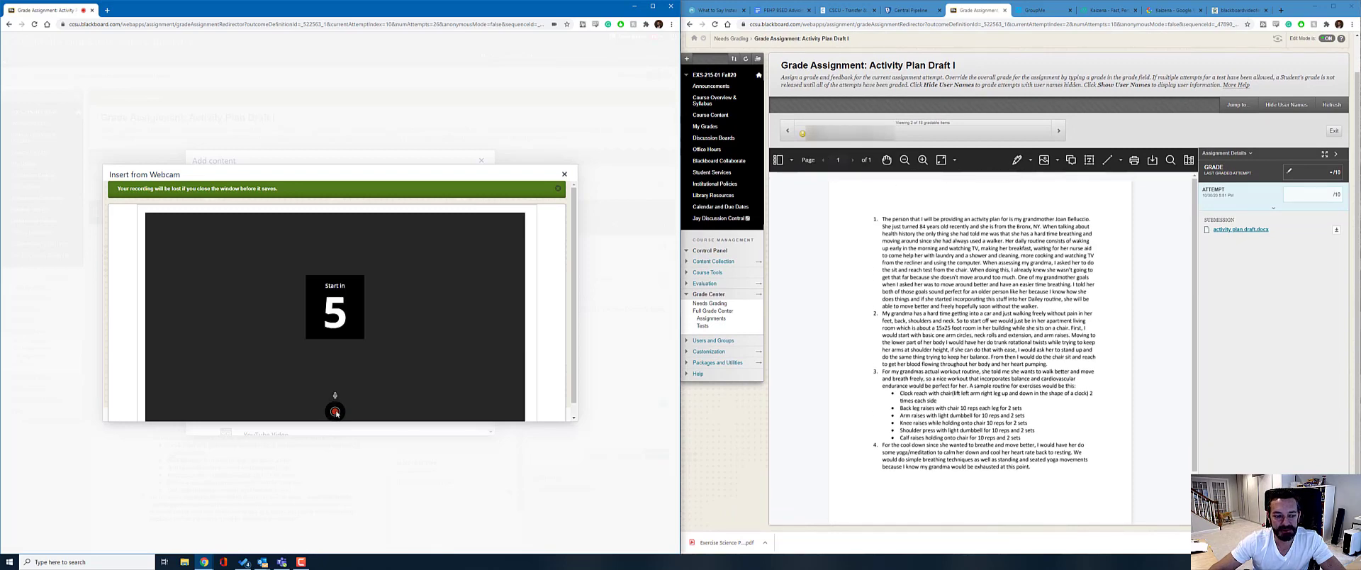